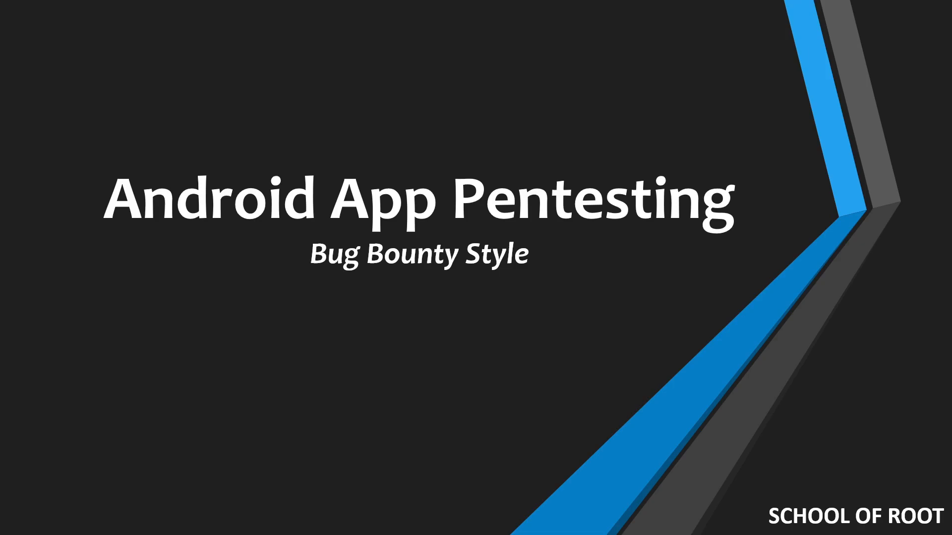
Advance past the Android App Pentesting title slide and reveal the first topic, 'Android and its history'
{"action": "key", "text": "right"}
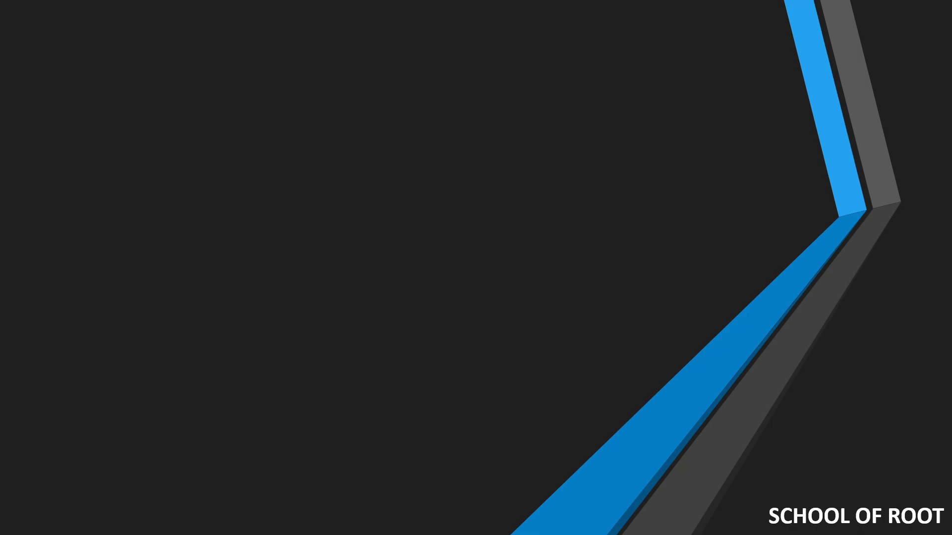
{"action": "type", "text": "Android and its history"}
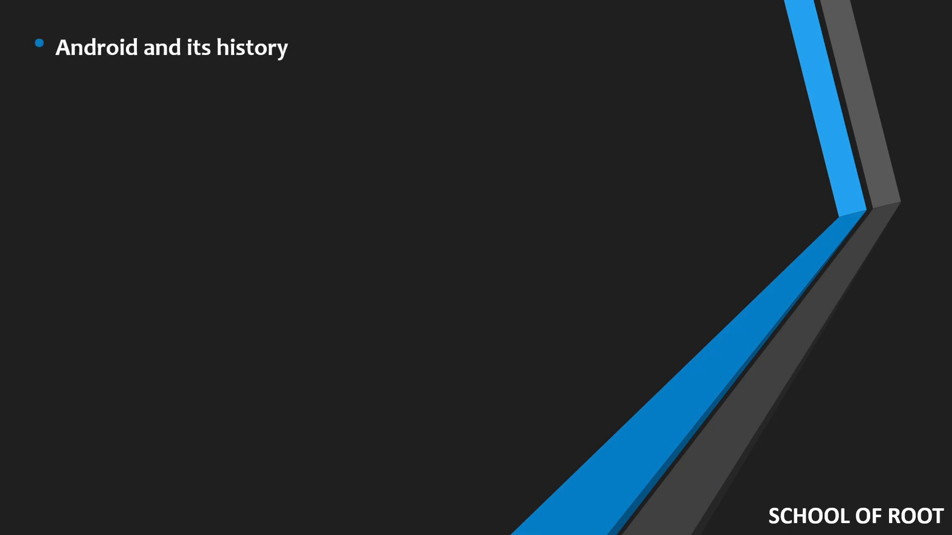